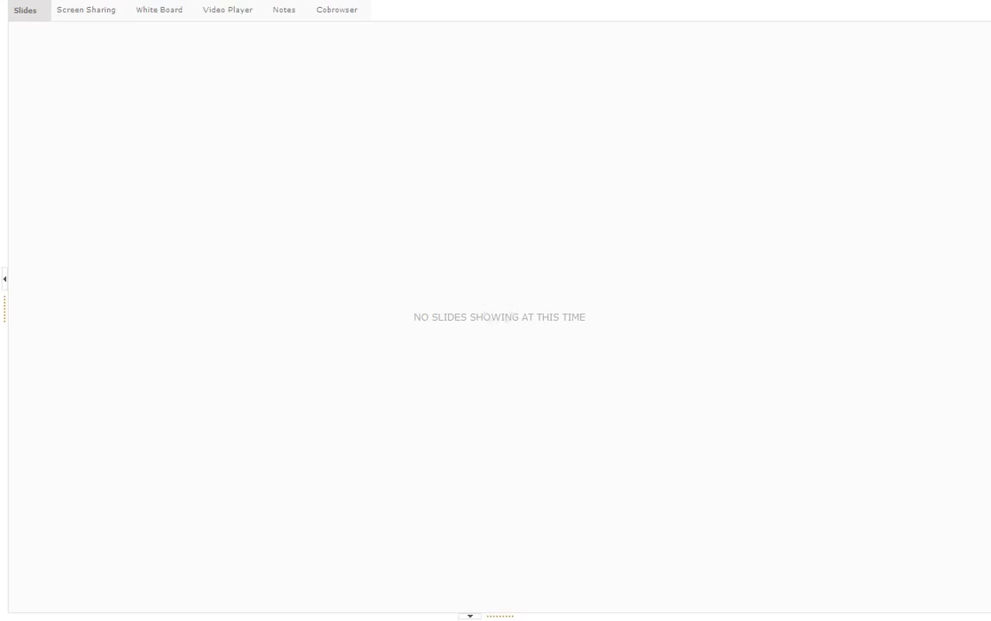
- Watch the presenter add three R-squared correlation panes beneath the comparison chart
click(86, 14)
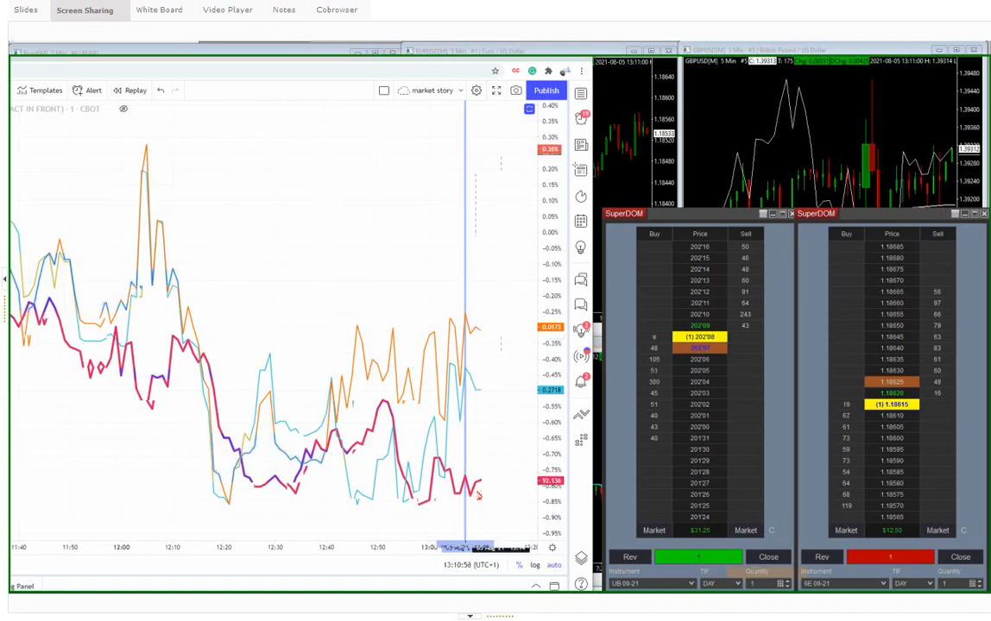
mouse_move(321, 387)
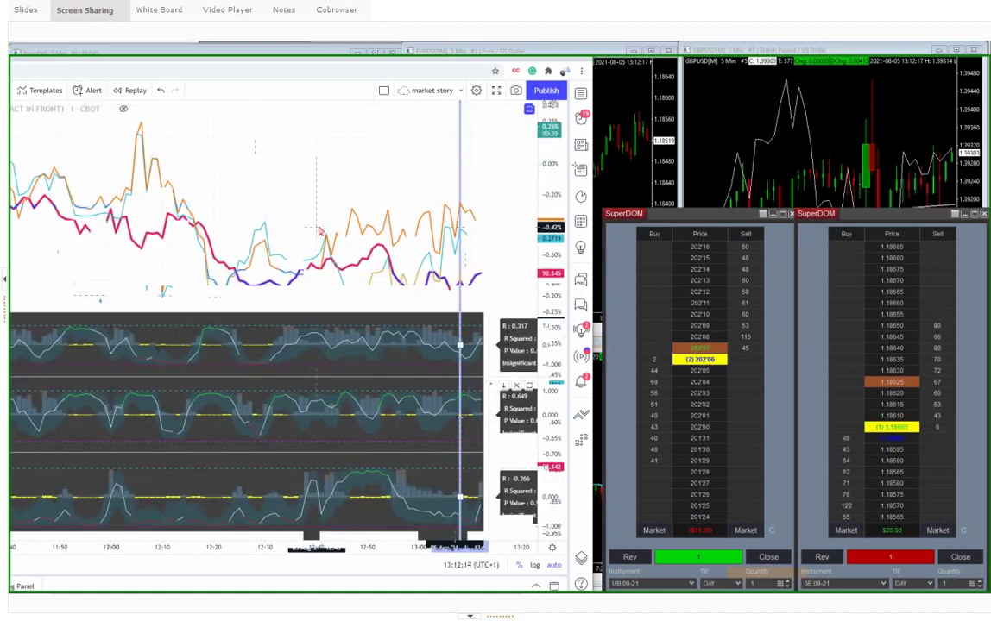
mouse_move(459, 385)
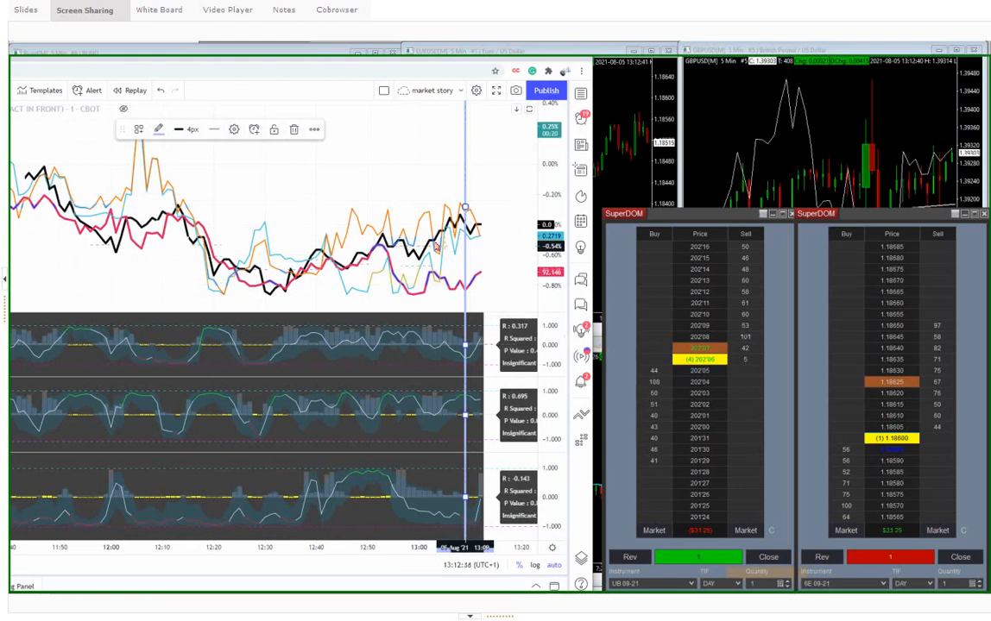
mouse_move(464, 294)
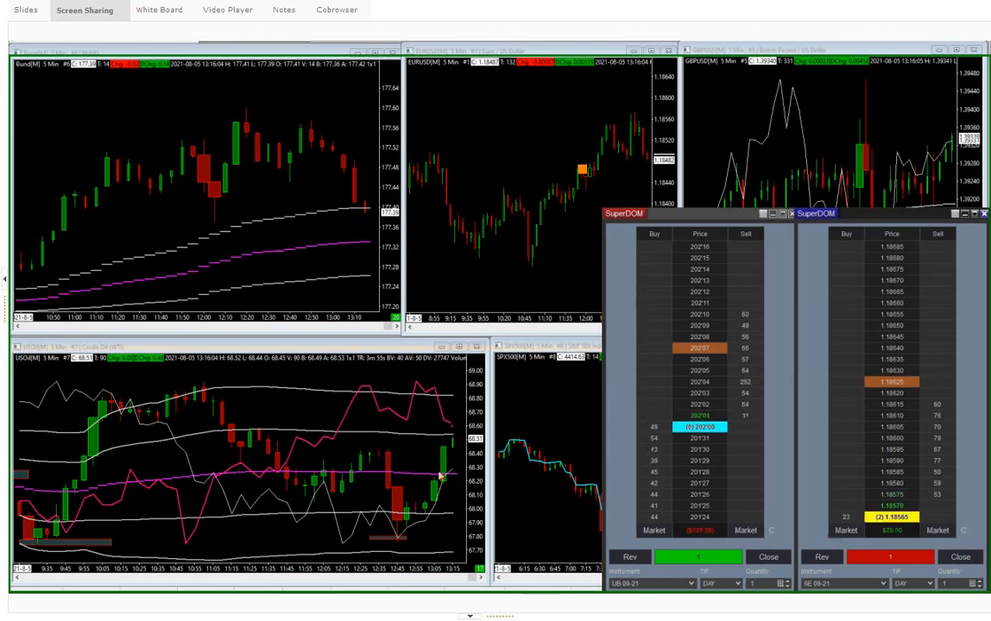
mouse_move(458, 486)
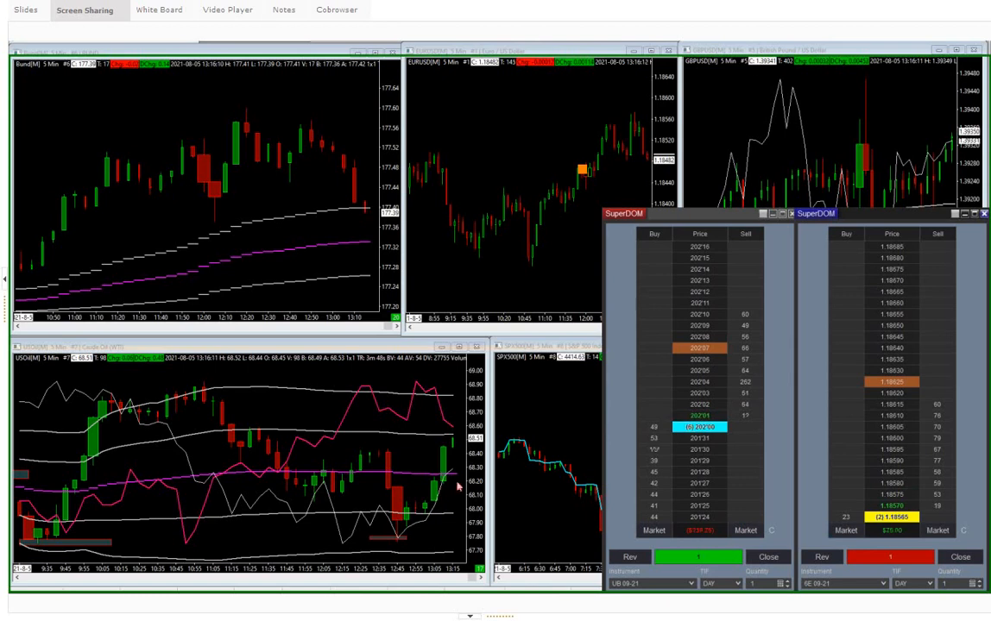